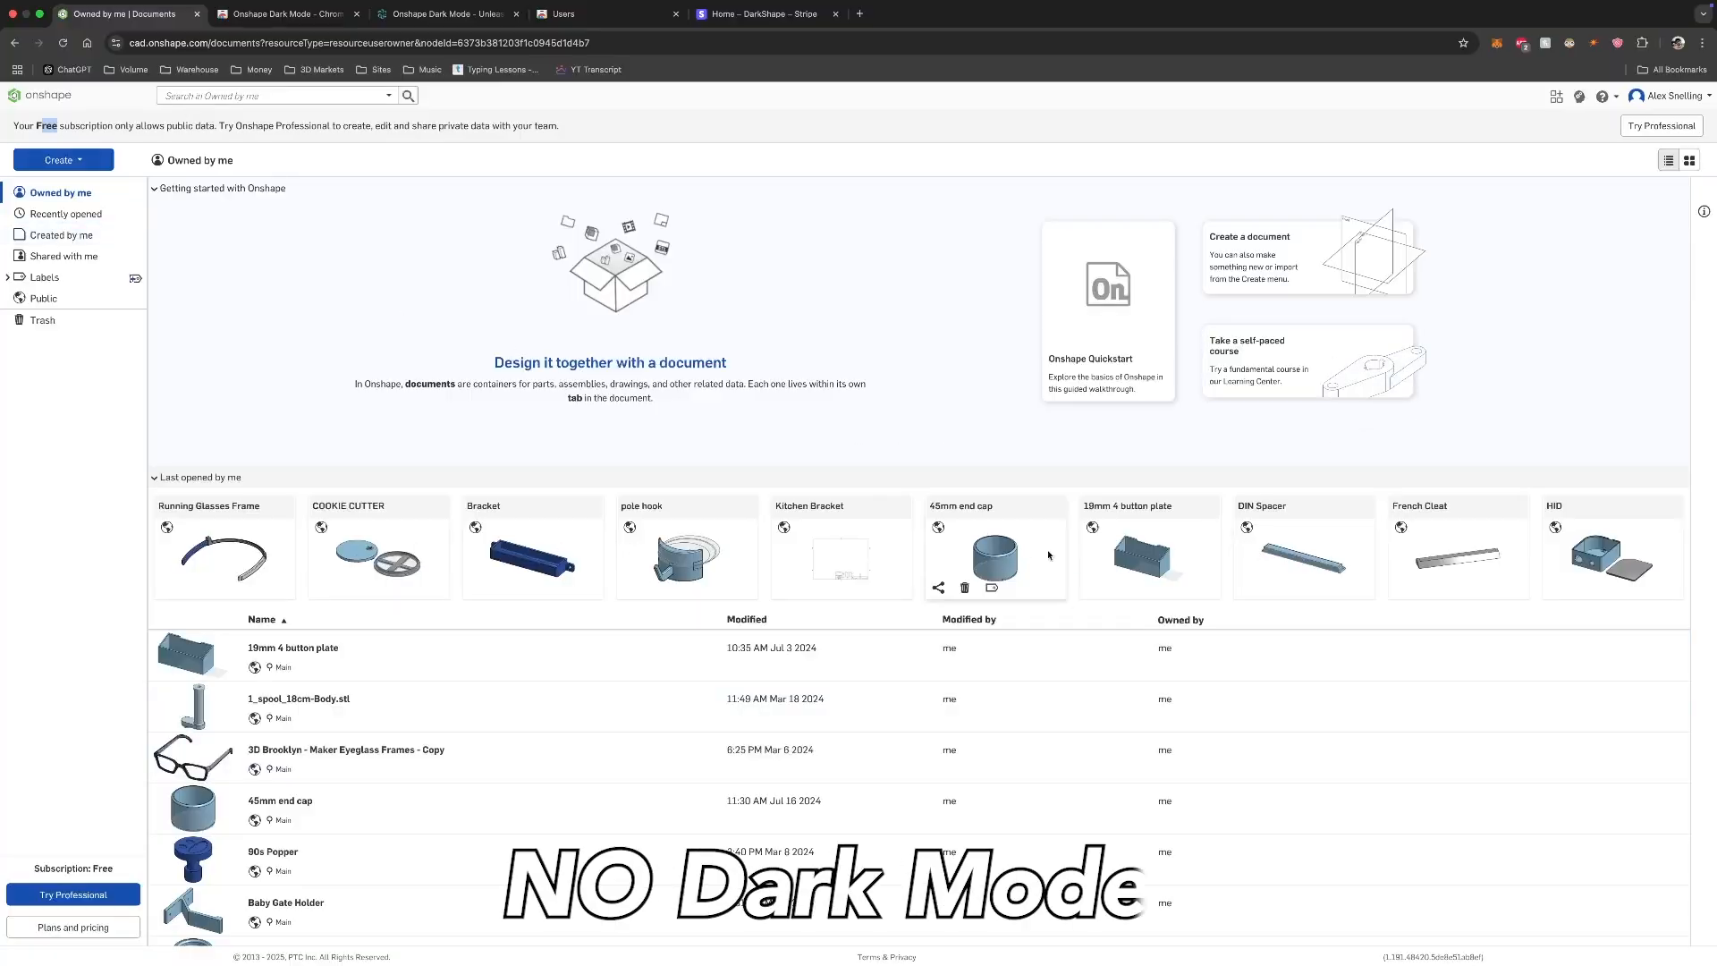
Step: Scroll through the page and browse before reaching the Onshape documents list
click(287, 13)
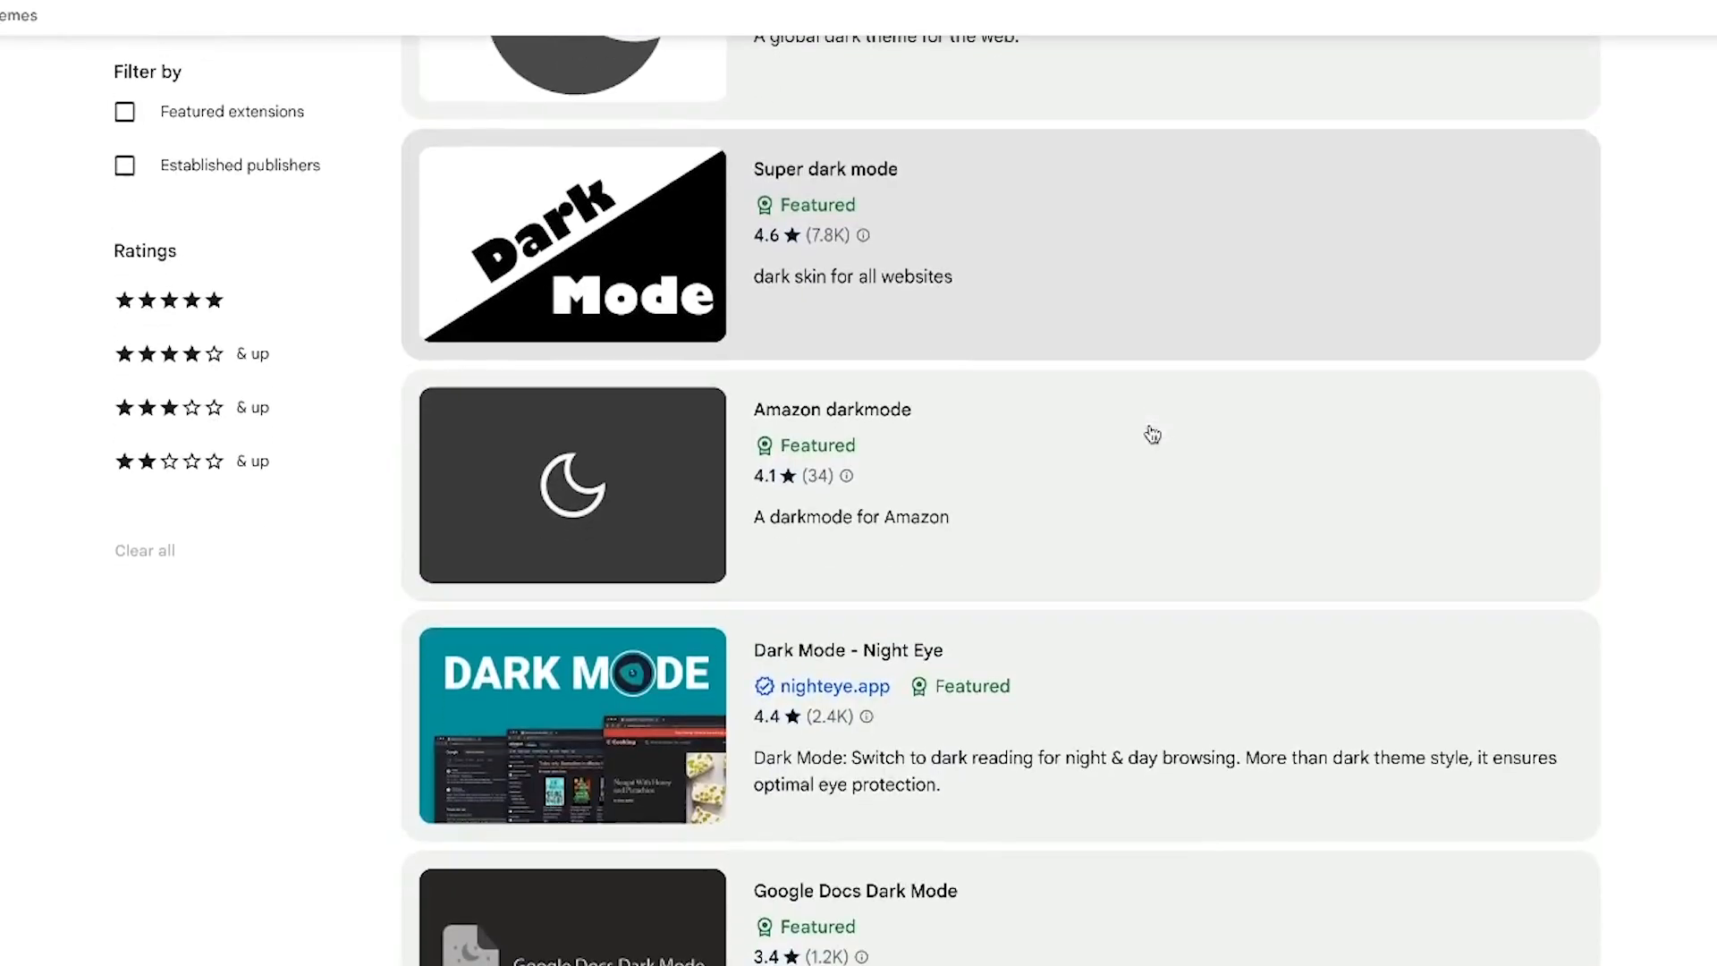
scroll(down, 3)
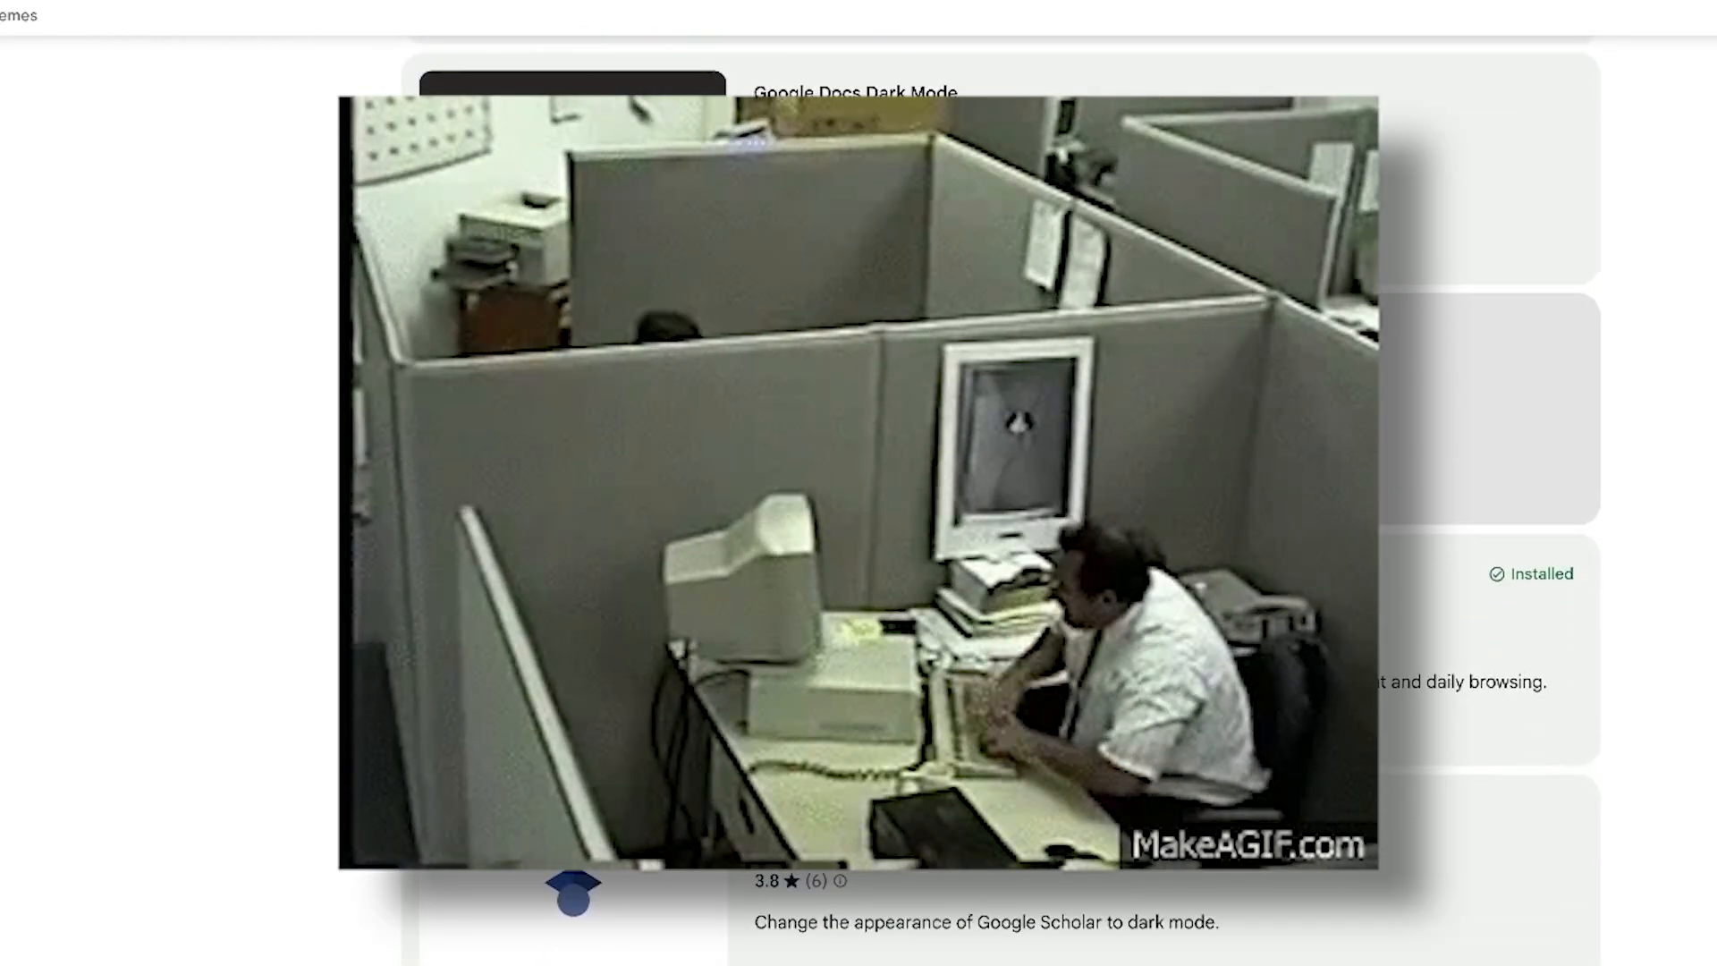
scroll(down, 3)
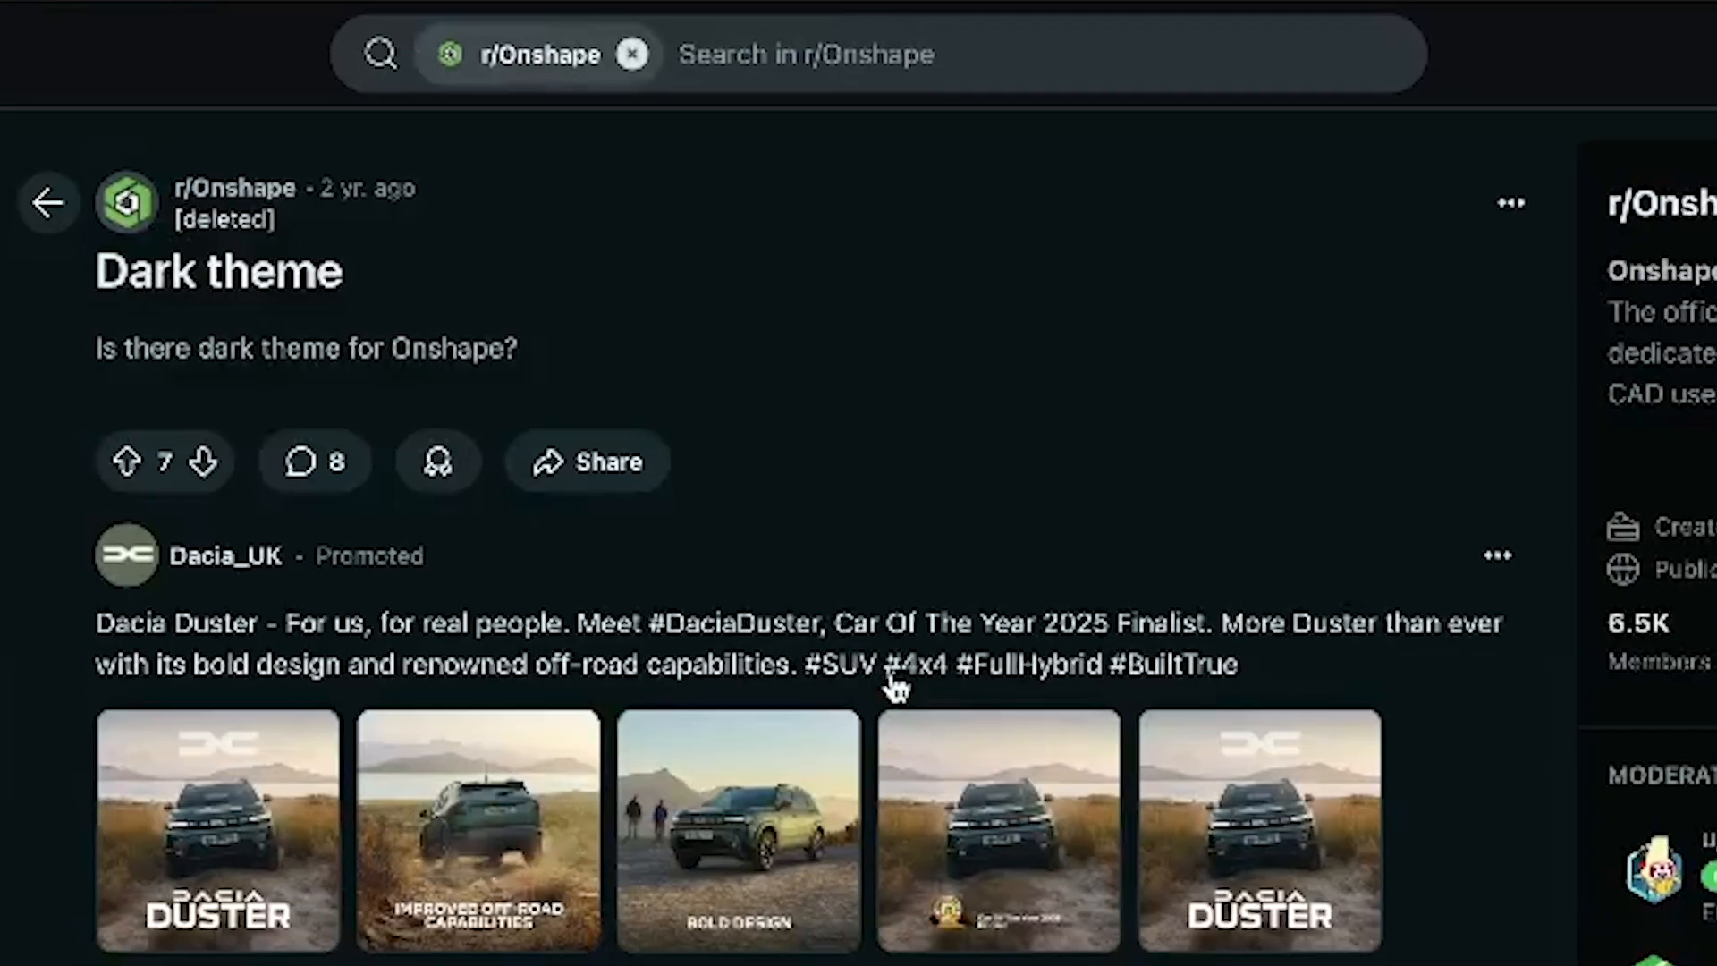
scroll(down, 3)
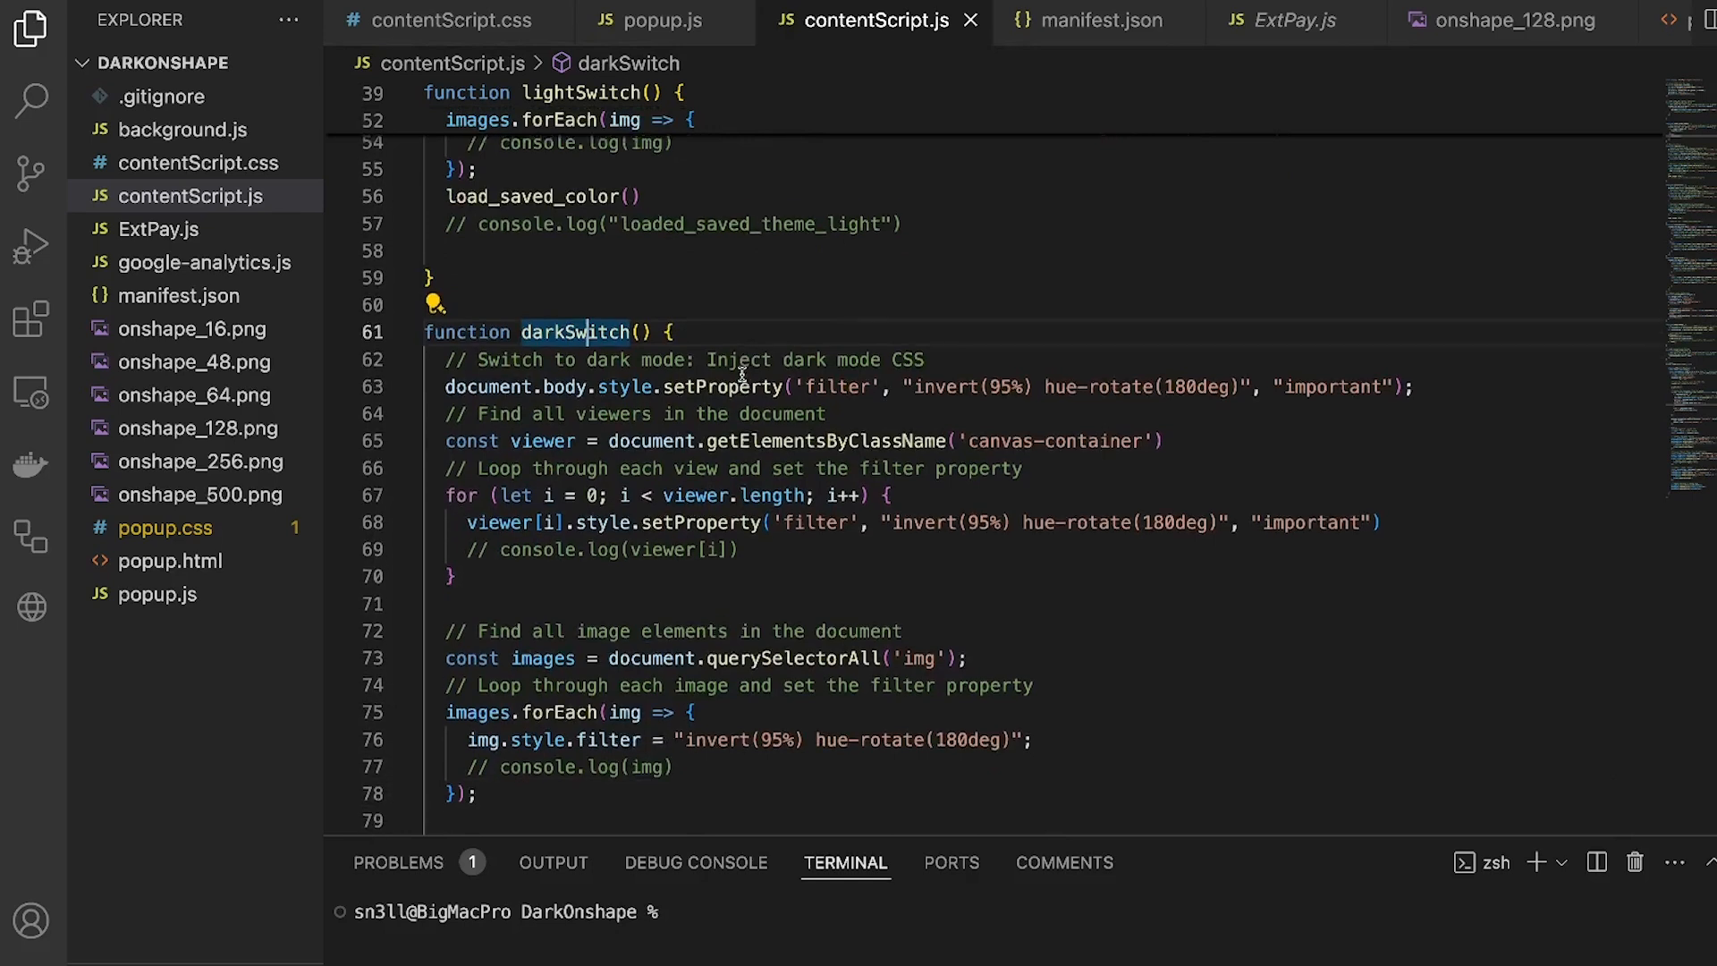
scroll(down, 3)
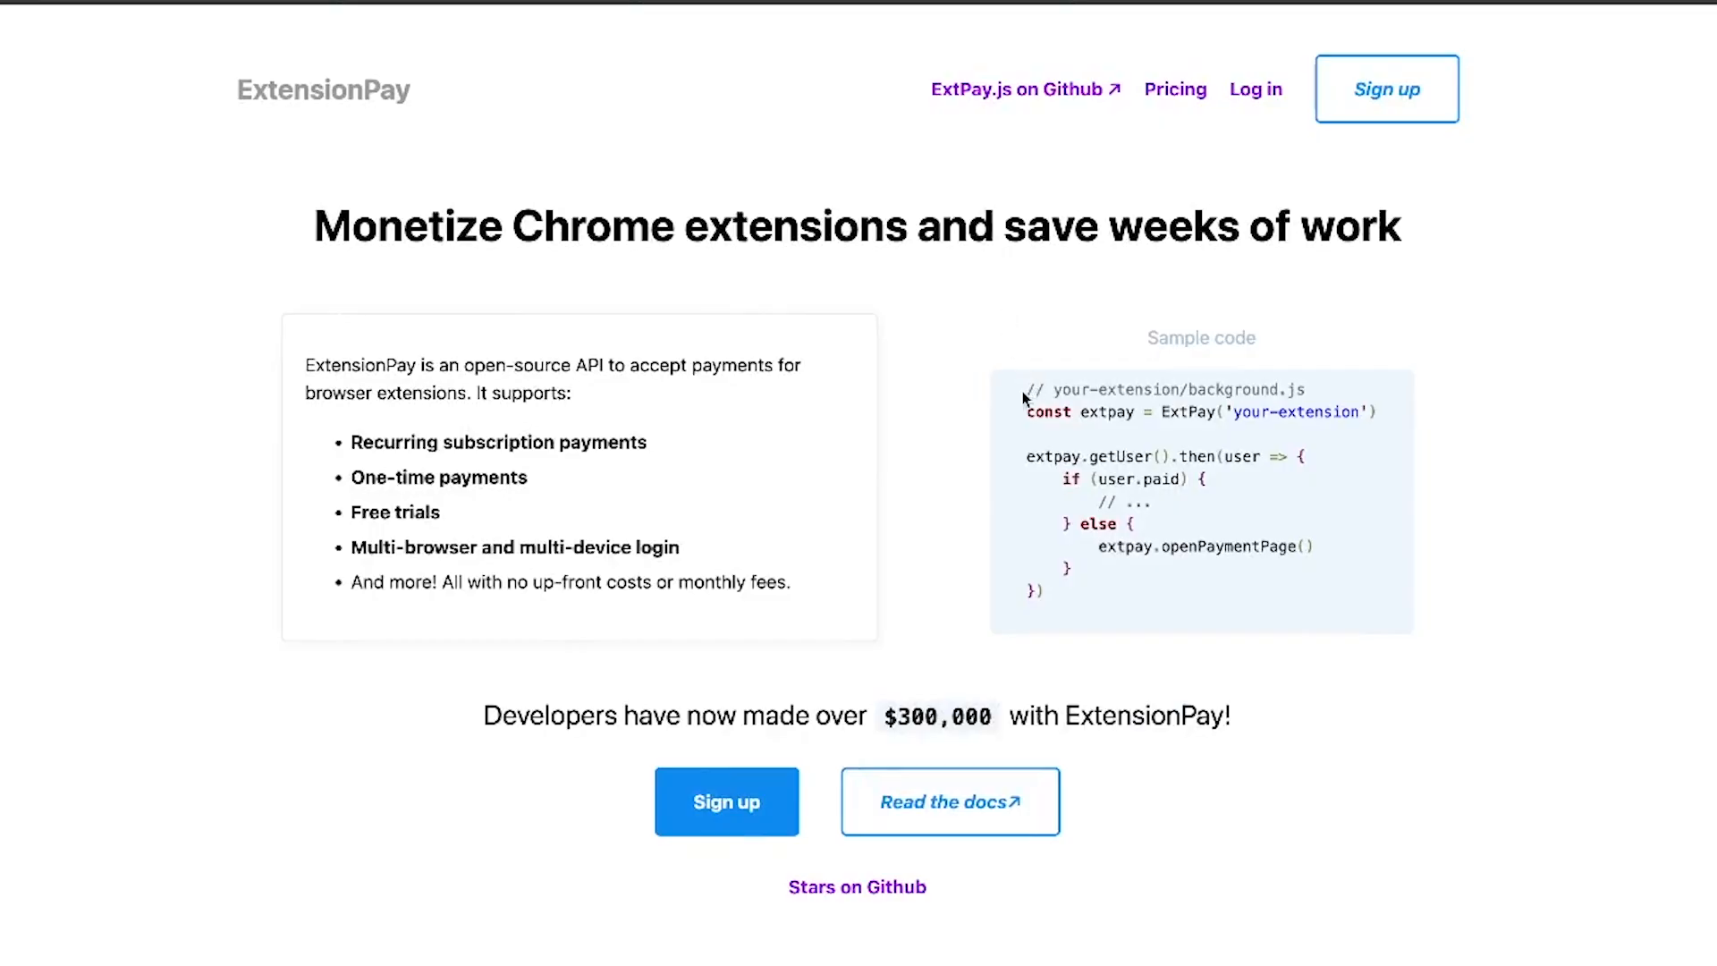
drag(1023, 388, 1144, 621)
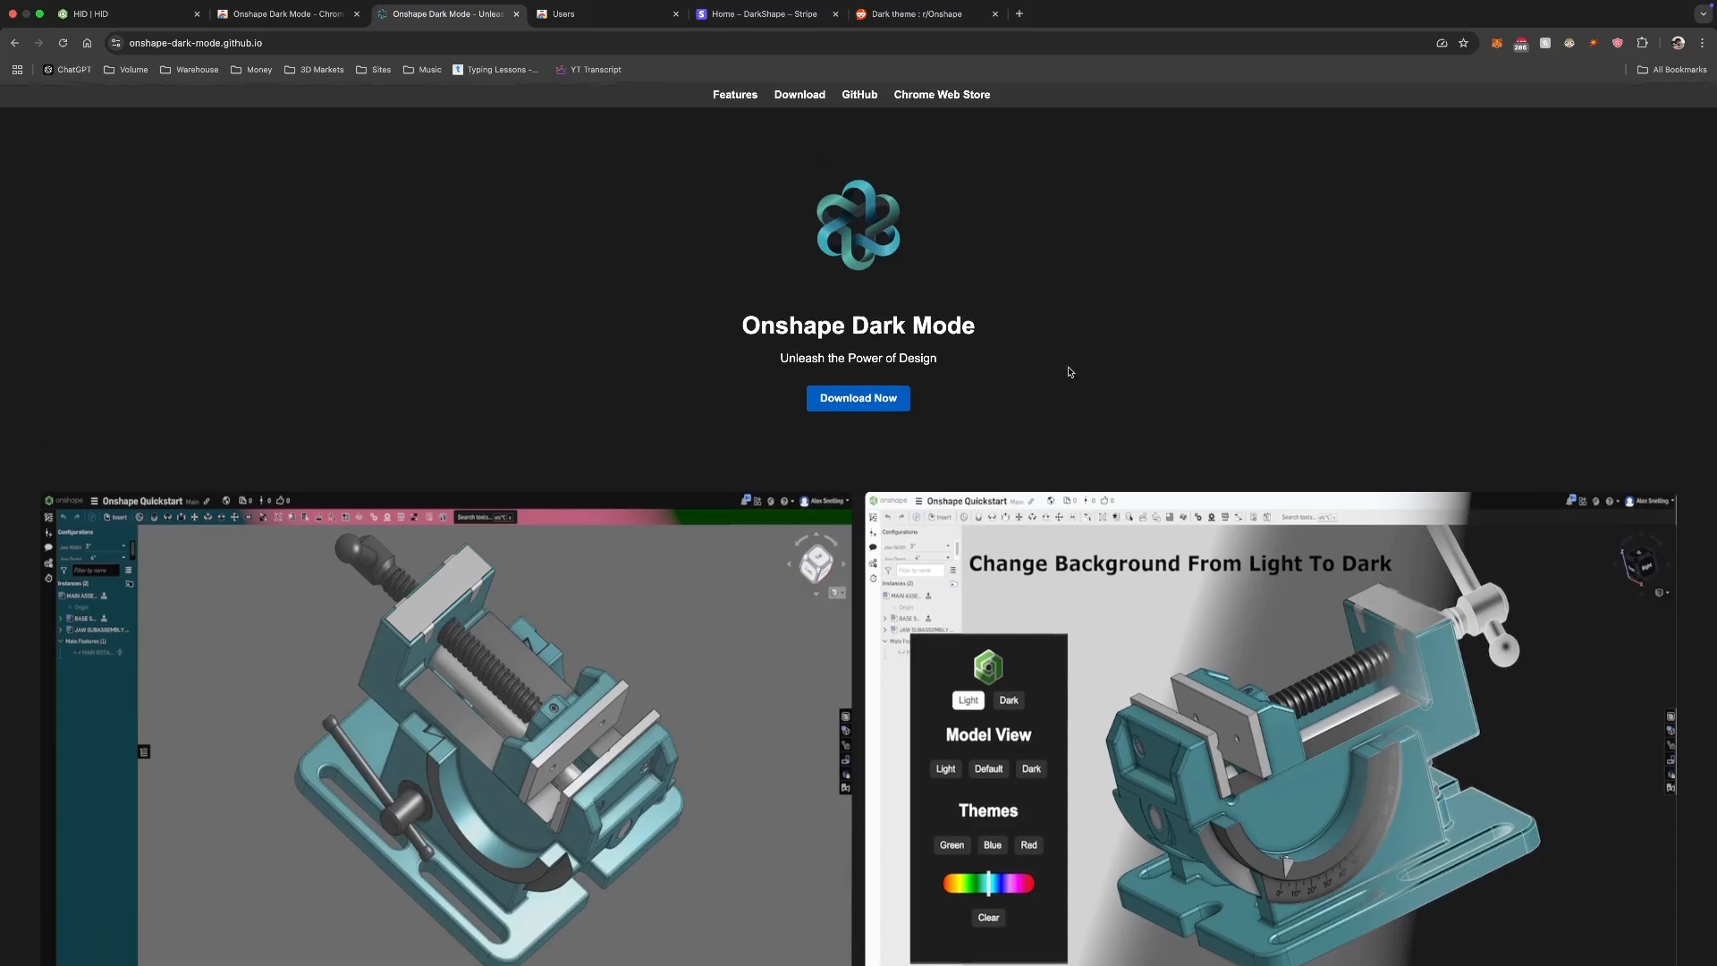
scroll(down, 3)
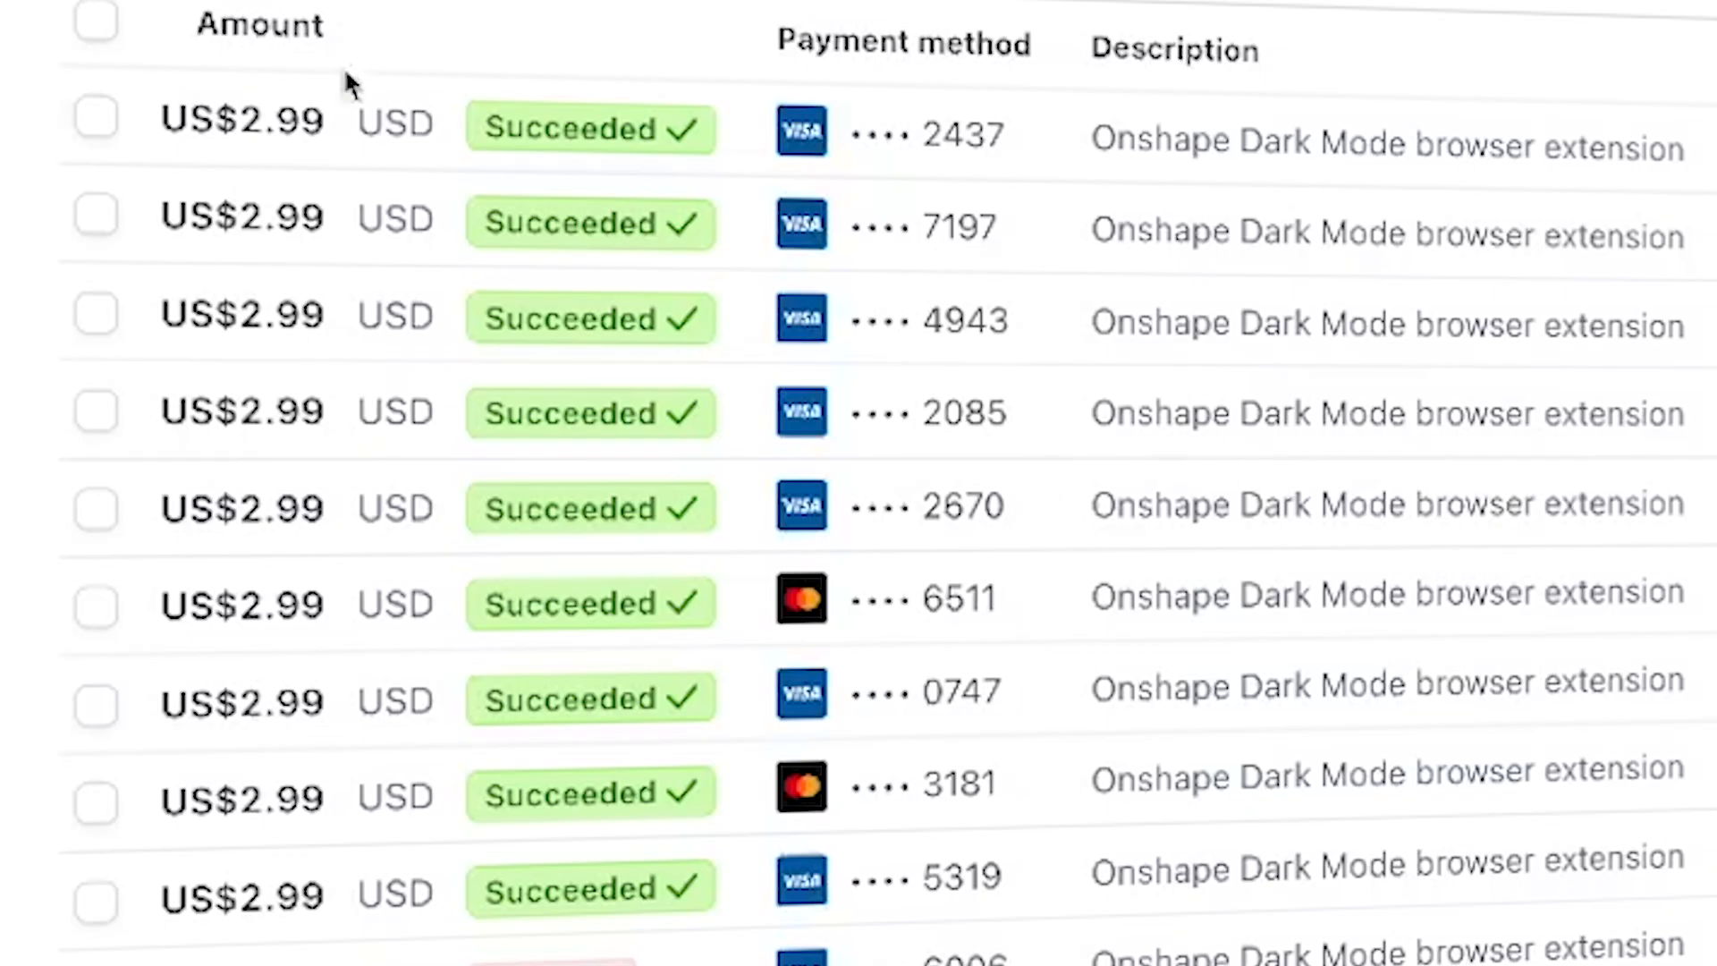
scroll(down, 3)
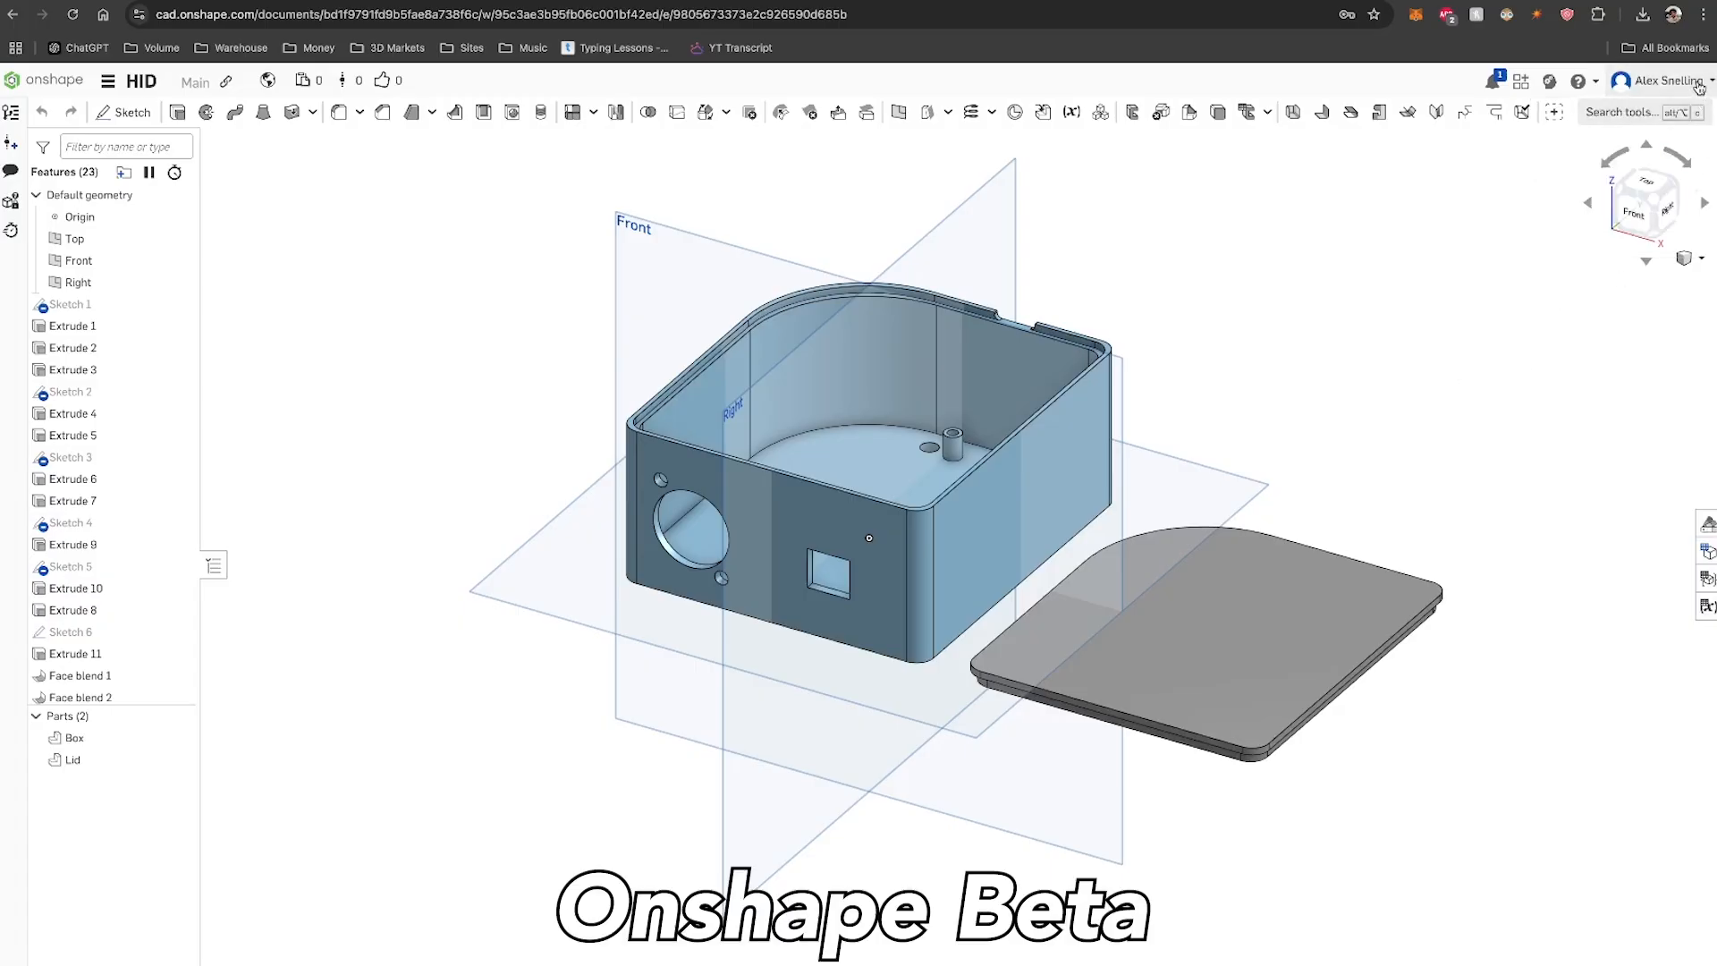
click(1692, 206)
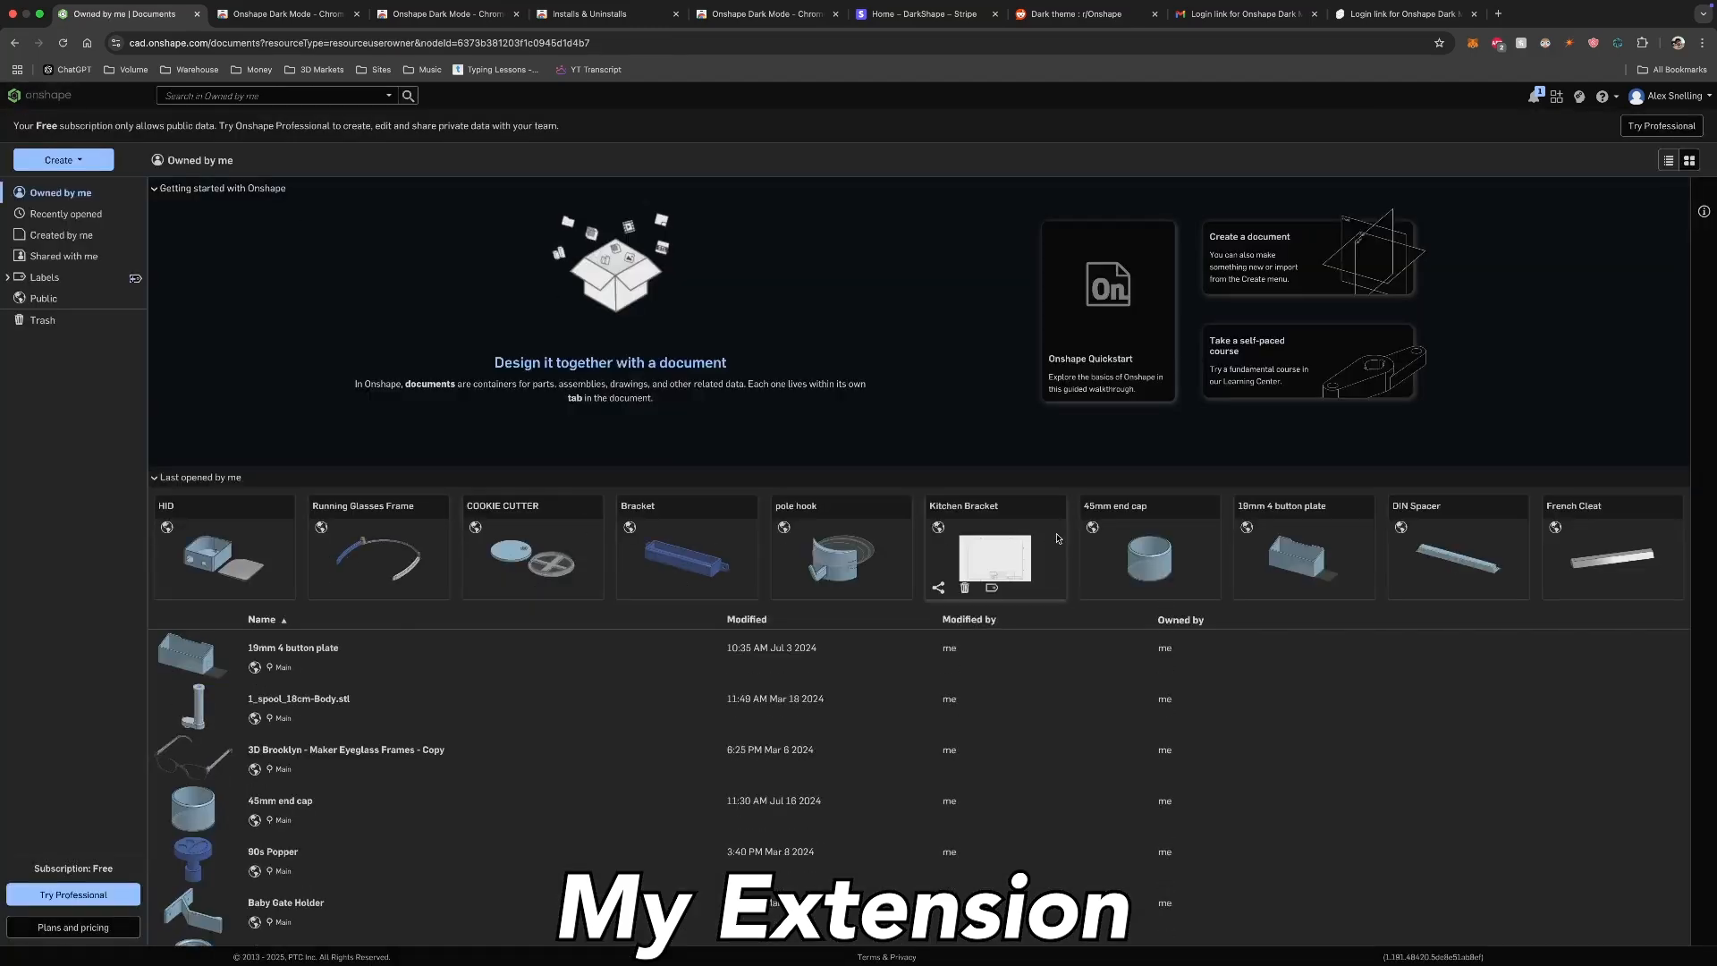
Step: Open the HID document and choose a different theme colour in the extension popup
double_click(223, 558)
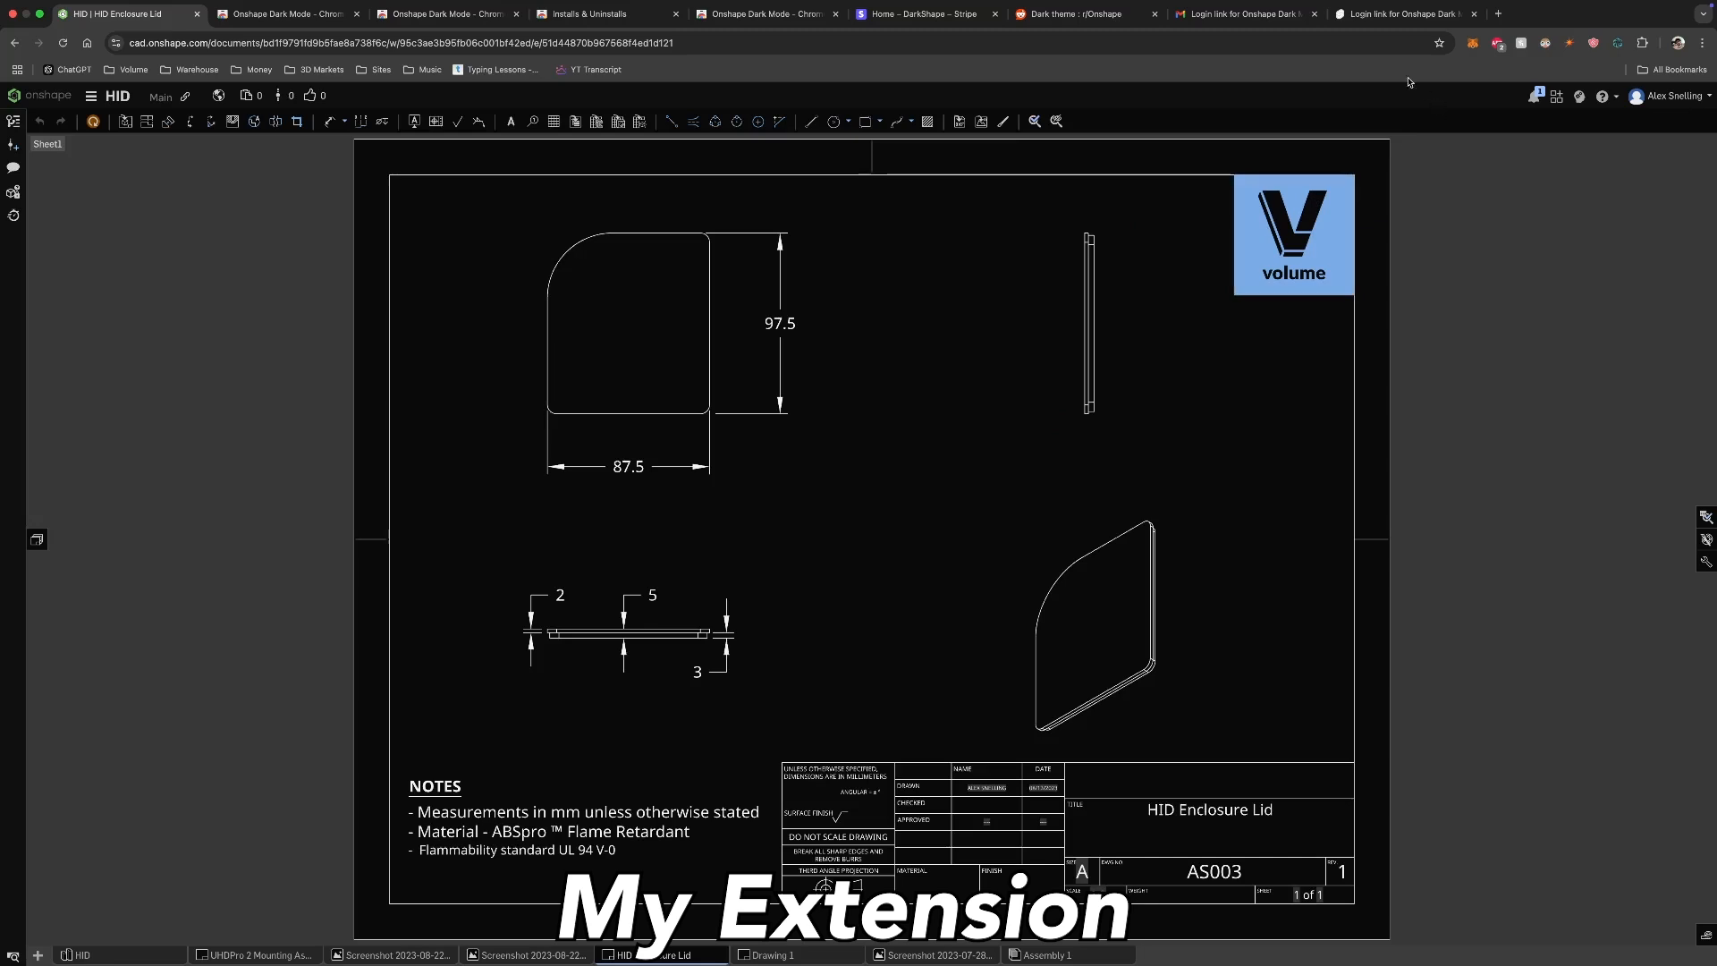
click(1616, 43)
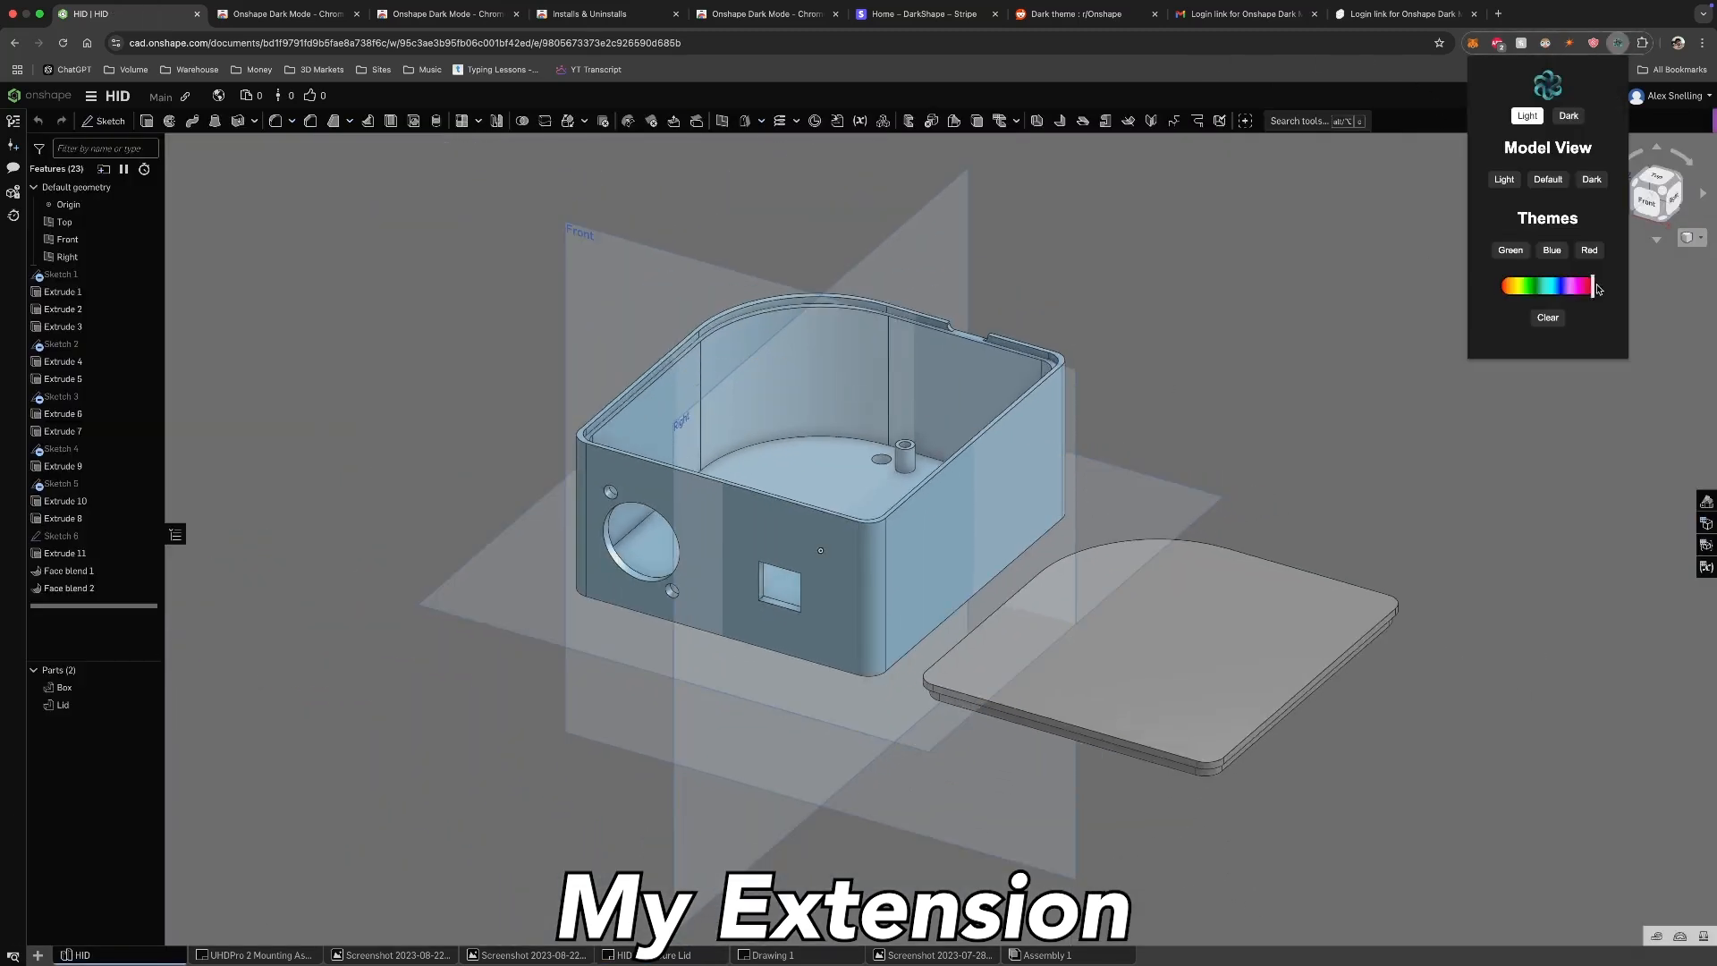
click(1588, 251)
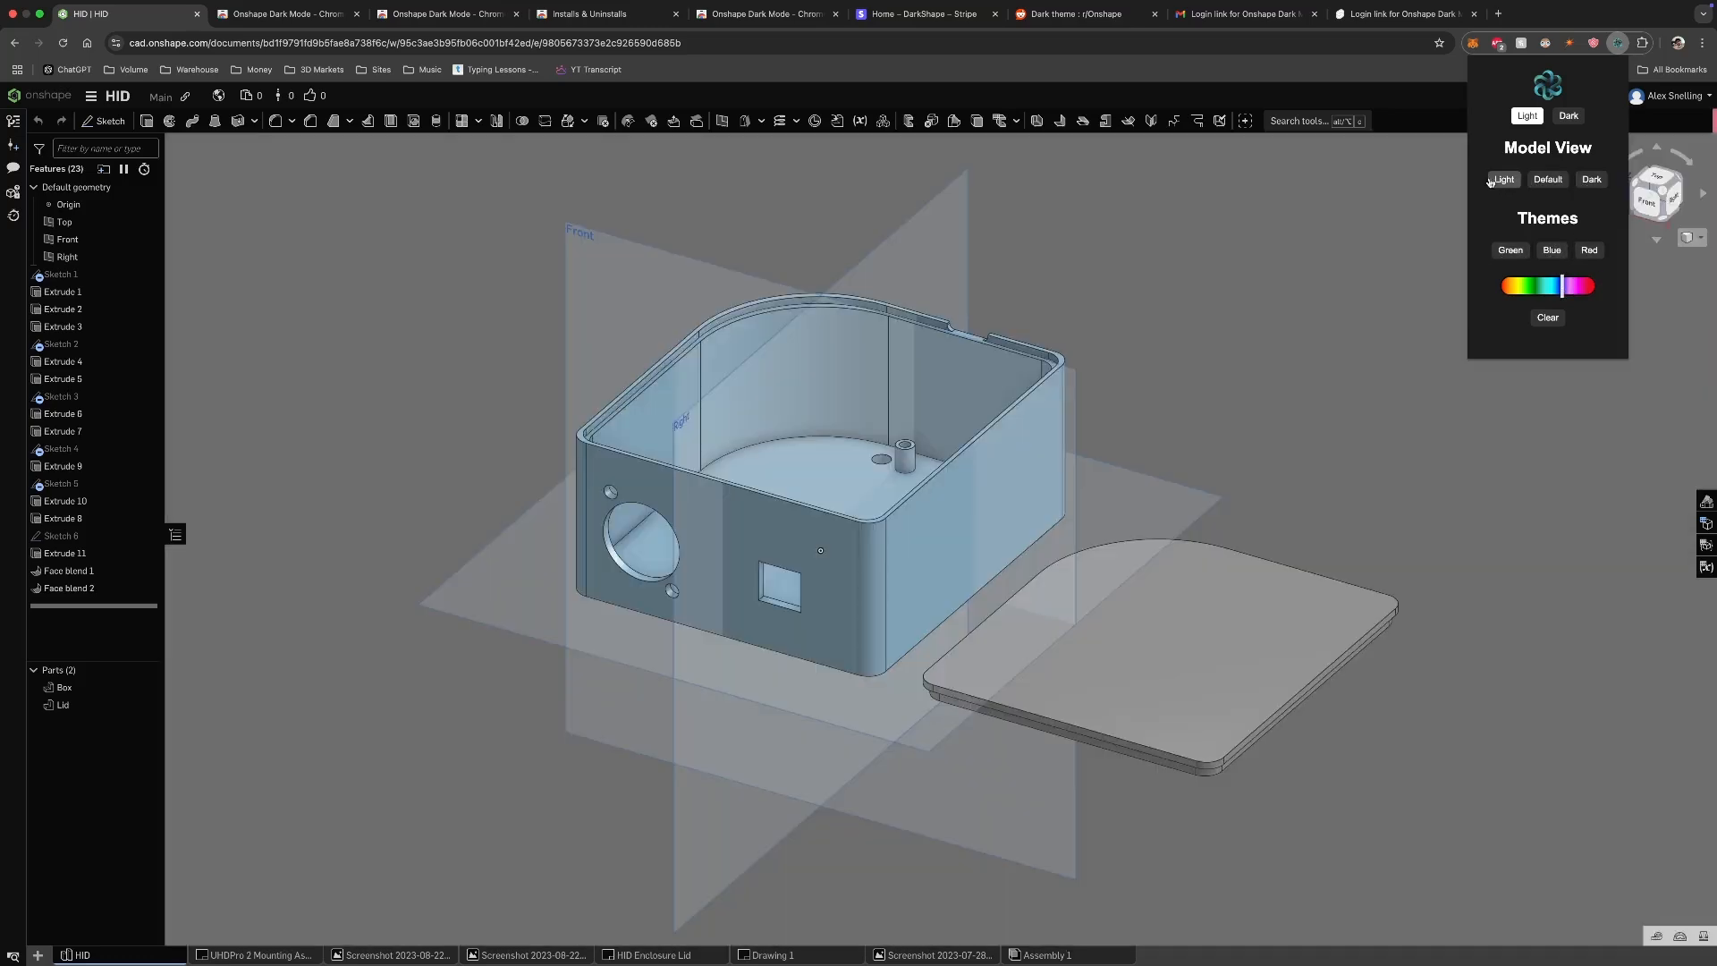
Step: Switch the model view from light to dark background and apply the blue theme
click(1568, 116)
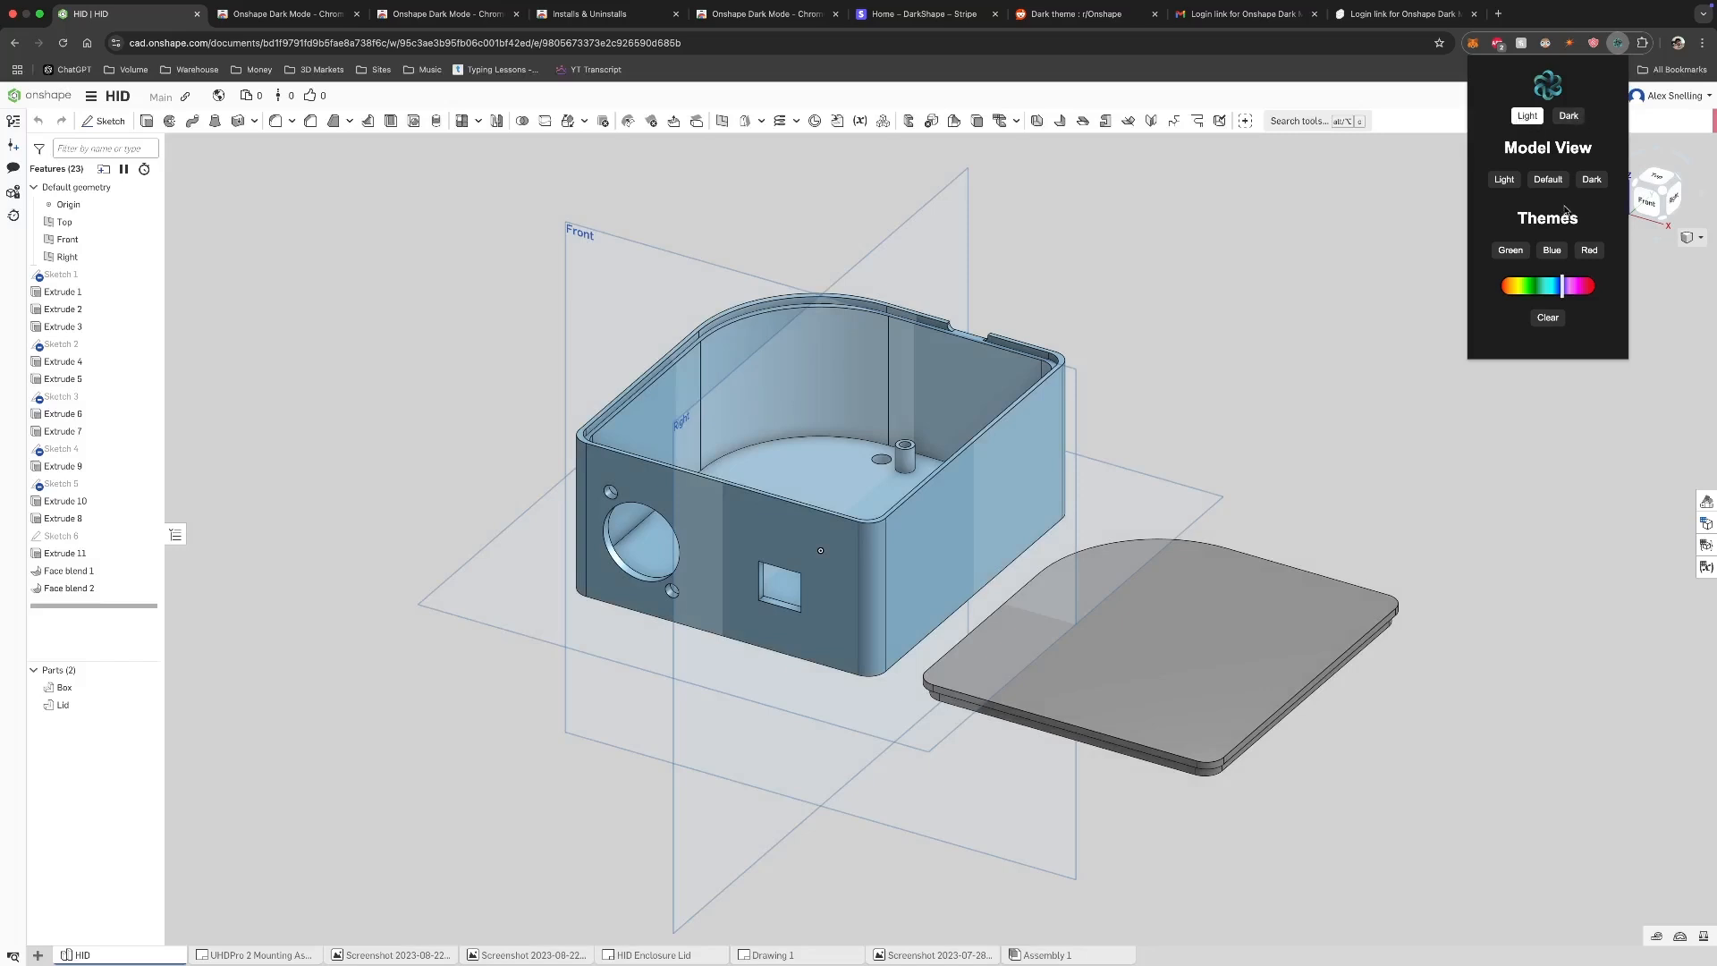
click(1551, 250)
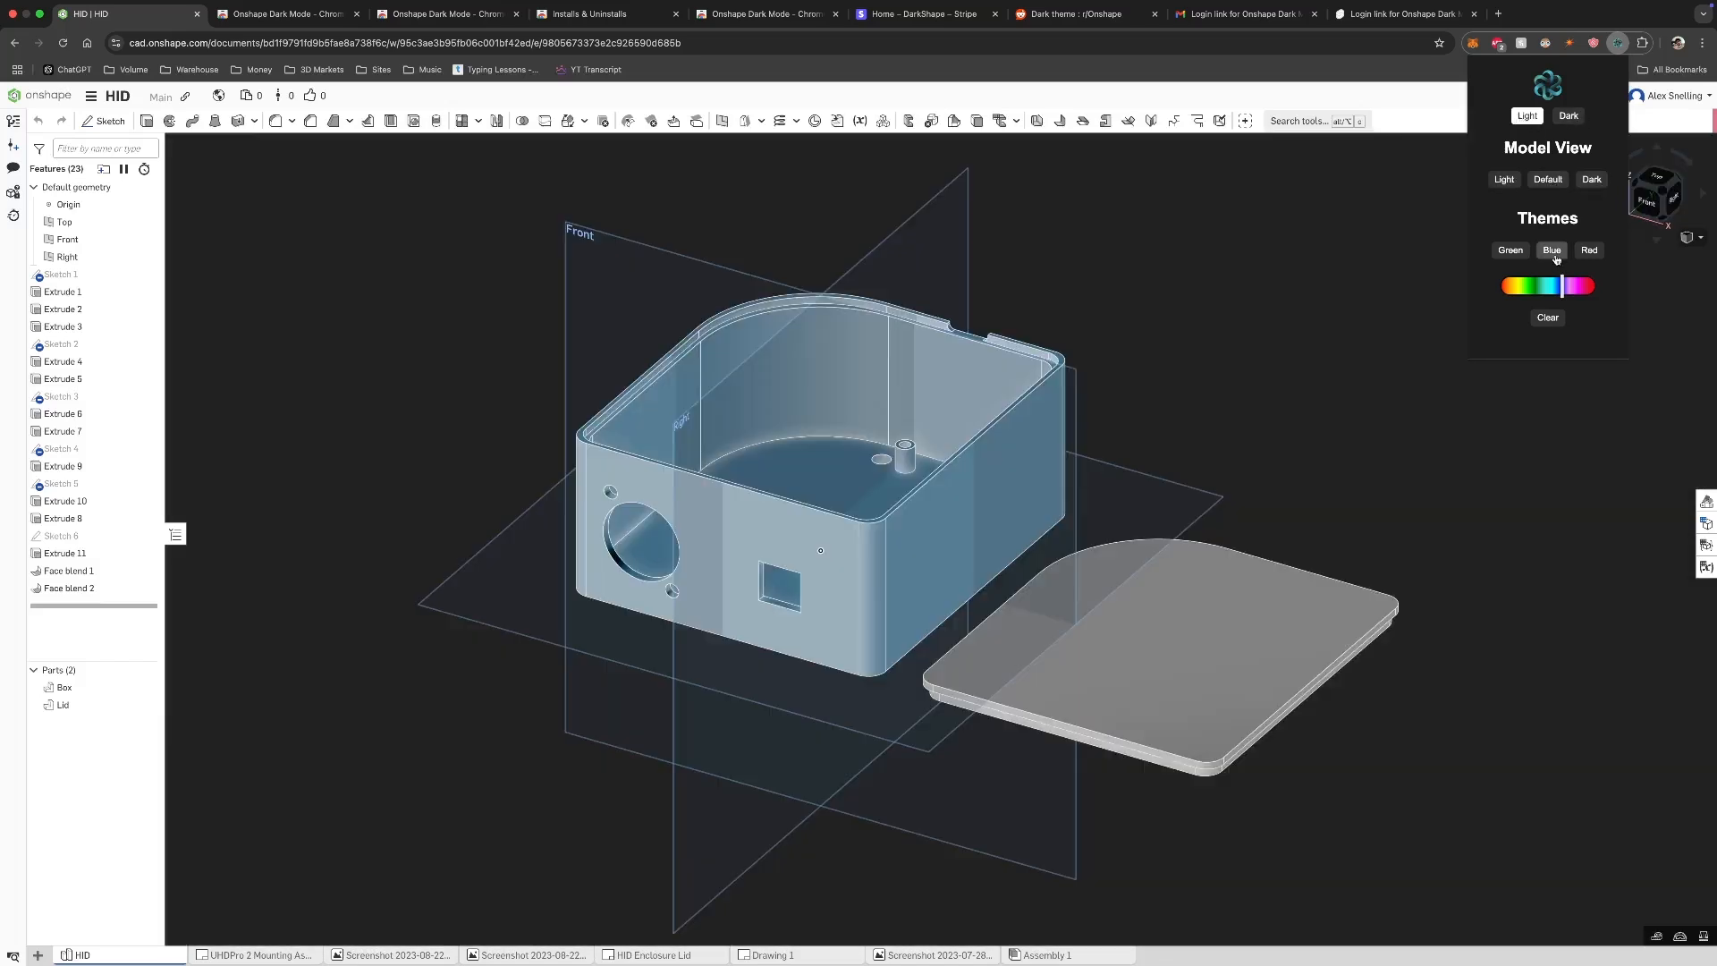
click(1552, 250)
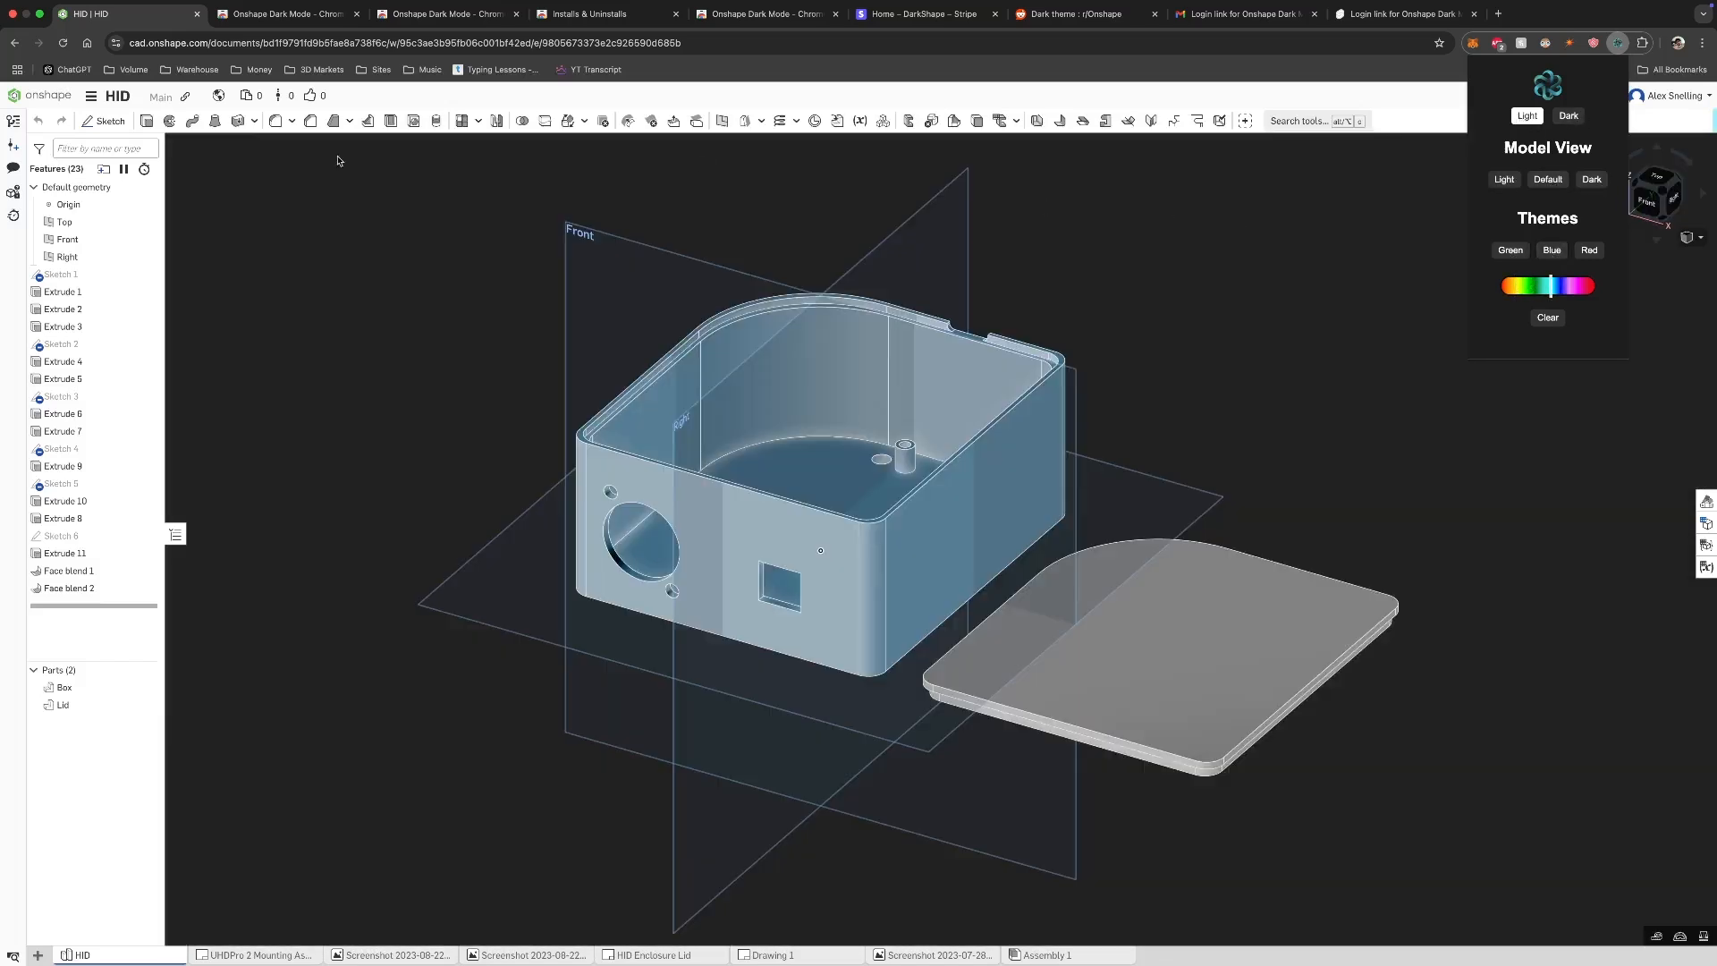